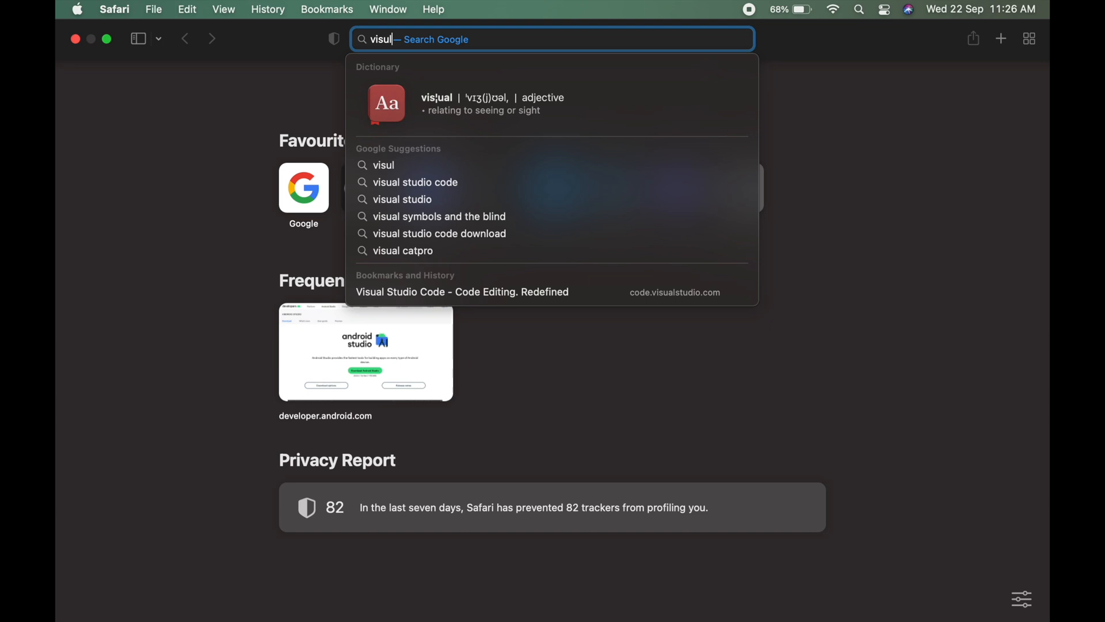
Search Google for 'visual studio code' and open the code.visualstudio.com result.
click(414, 182)
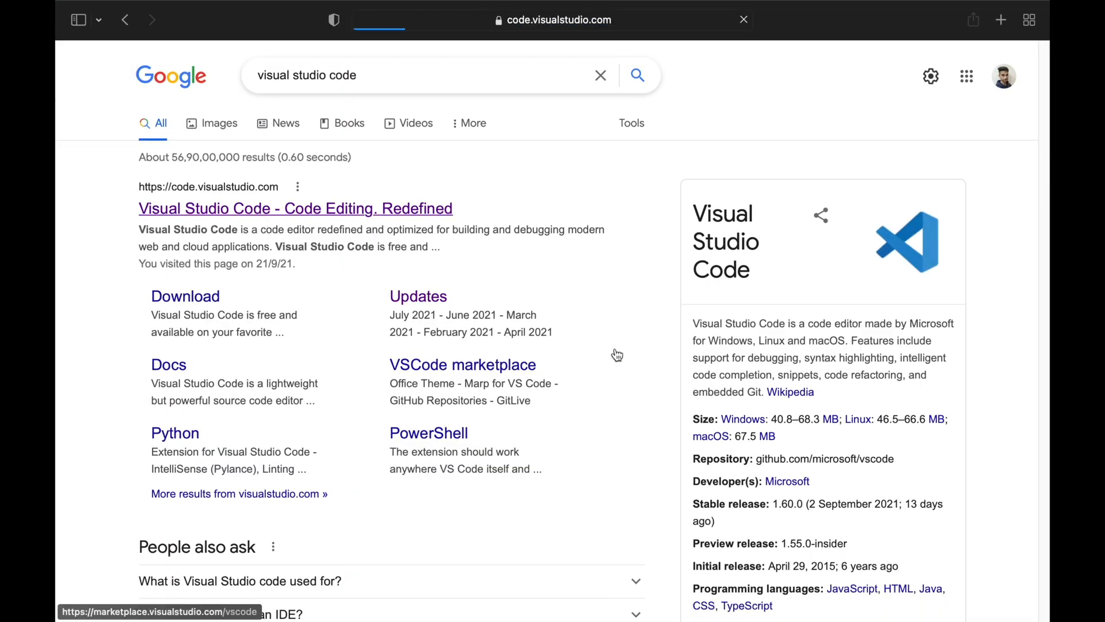
click(295, 208)
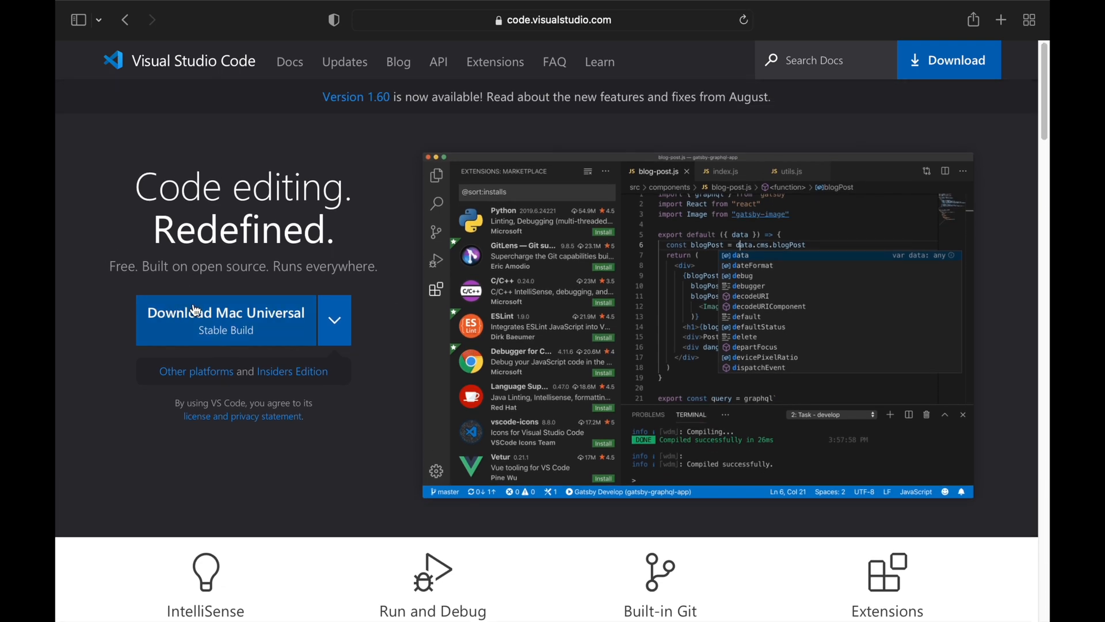
Download the Mac Universal stable build and reveal it in the Downloads folder.
click(225, 320)
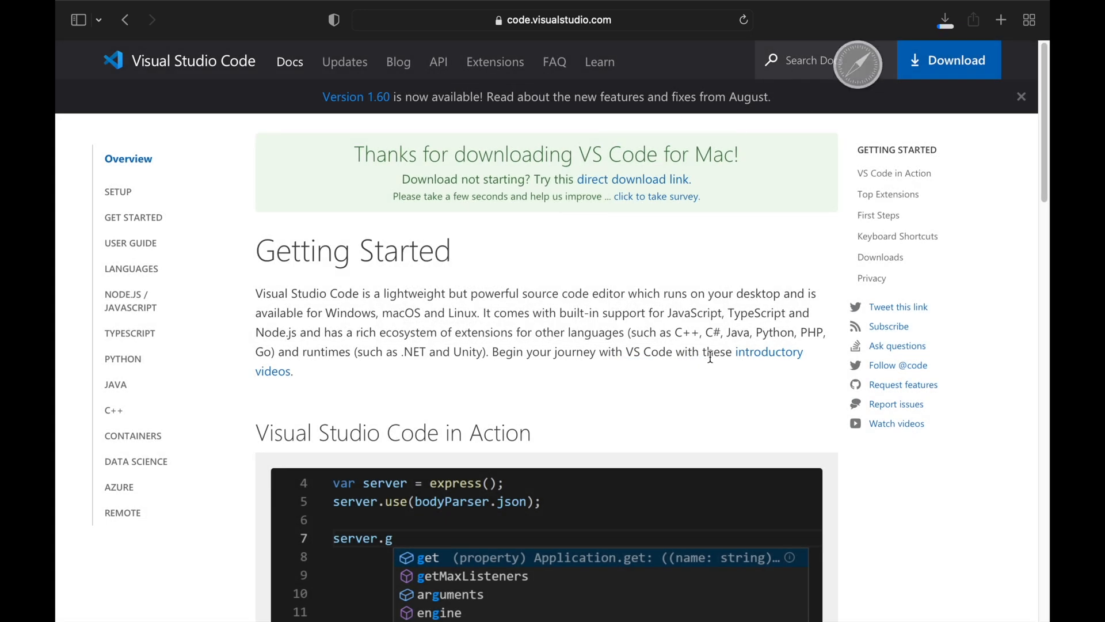
click(944, 19)
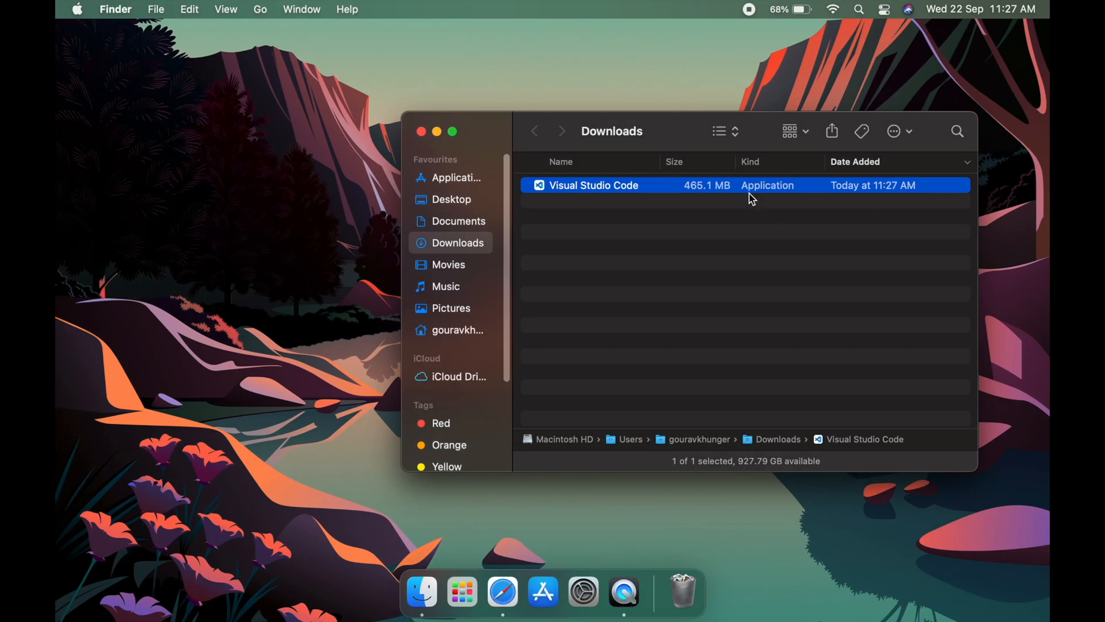
Launch Visual Studio Code from Downloads and confirm the internet-app warning to reach the Welcome page.
double_click(594, 185)
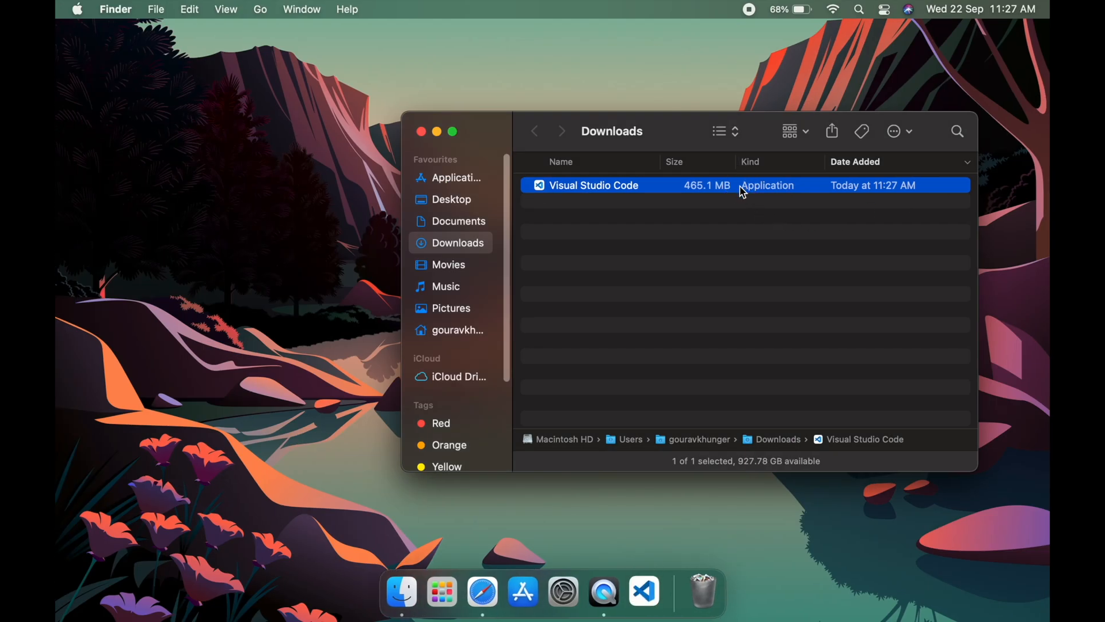
double_click(594, 185)
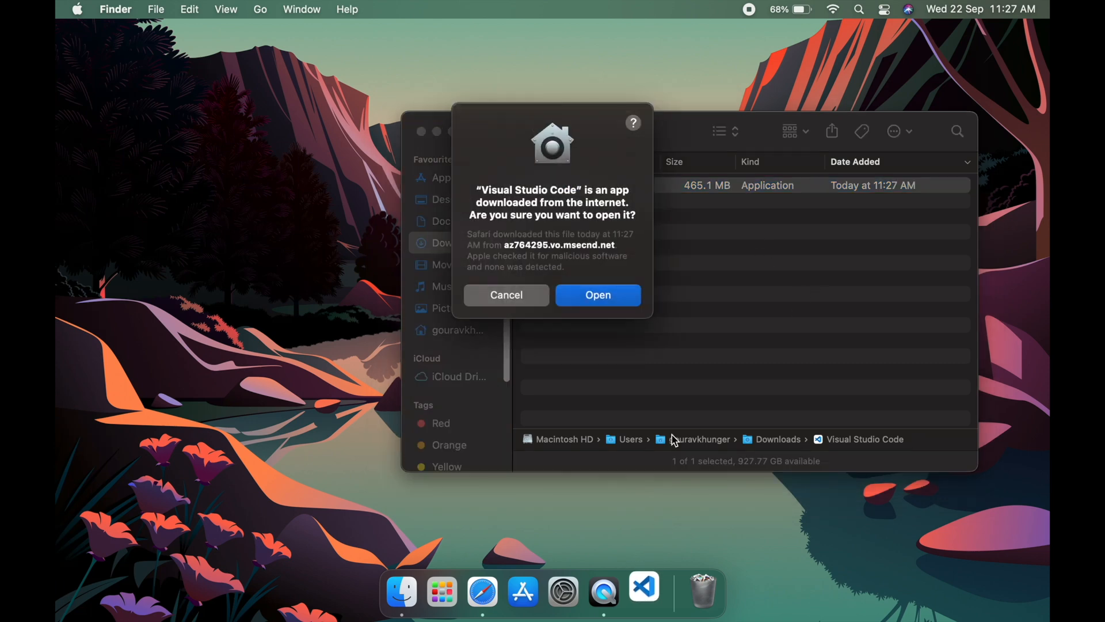
click(599, 295)
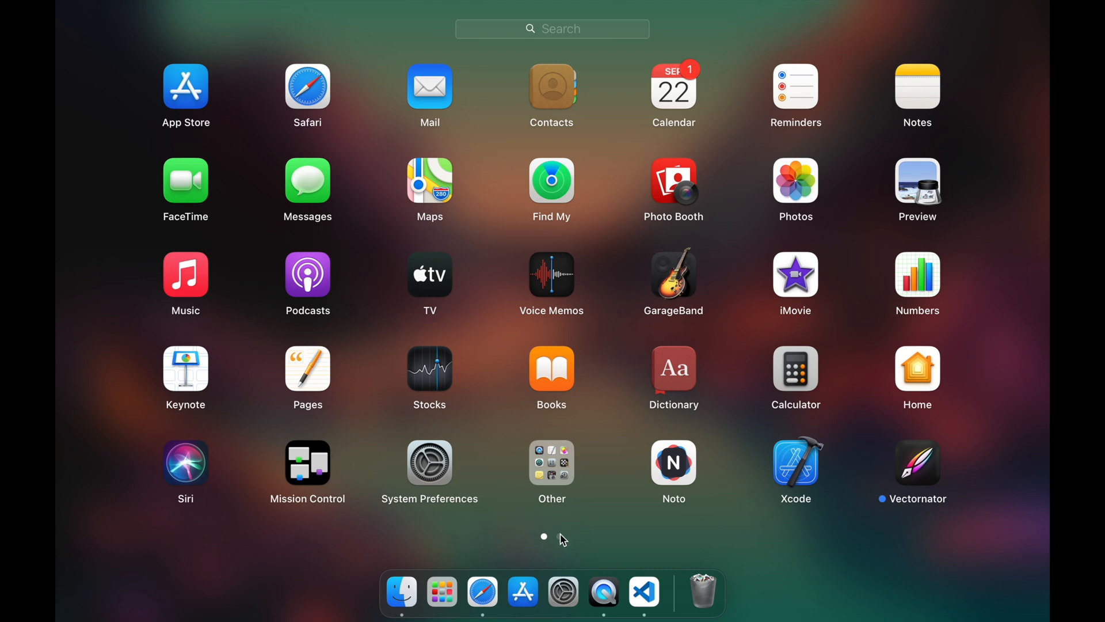
scroll(left, 3)
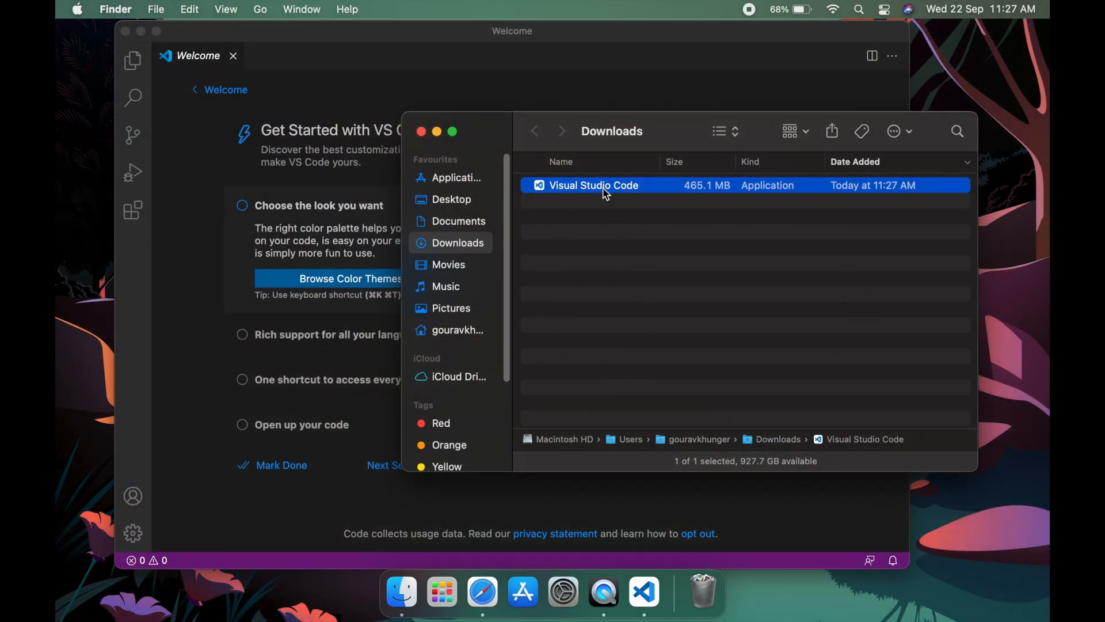
Drag Visual Studio Code into Applications, verify it there, and bring its window forward.
drag(594, 184, 508, 214)
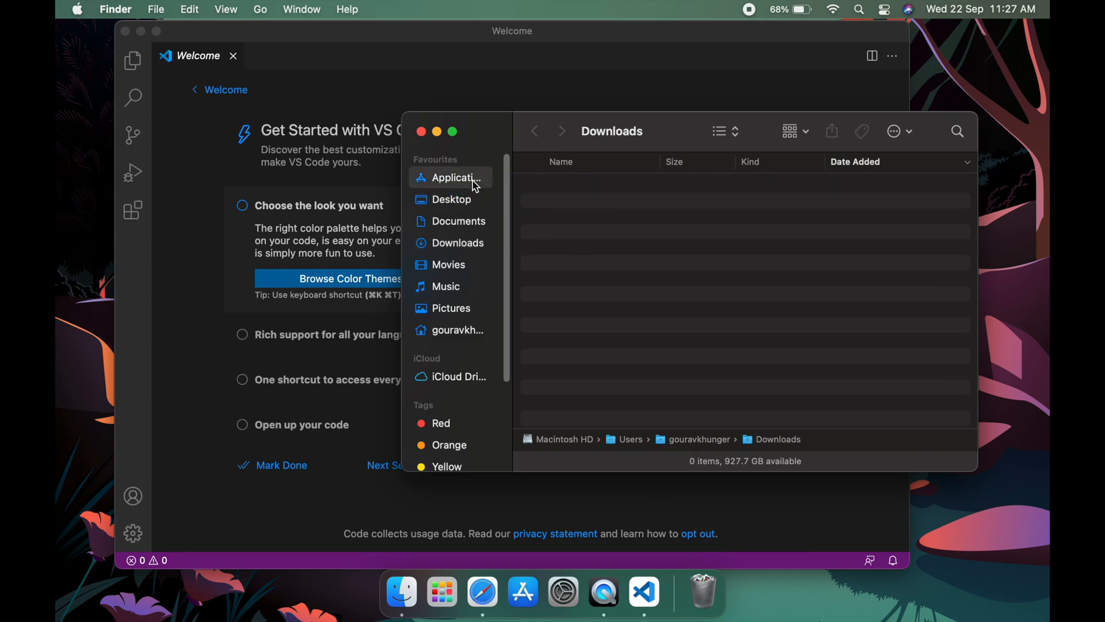
click(450, 177)
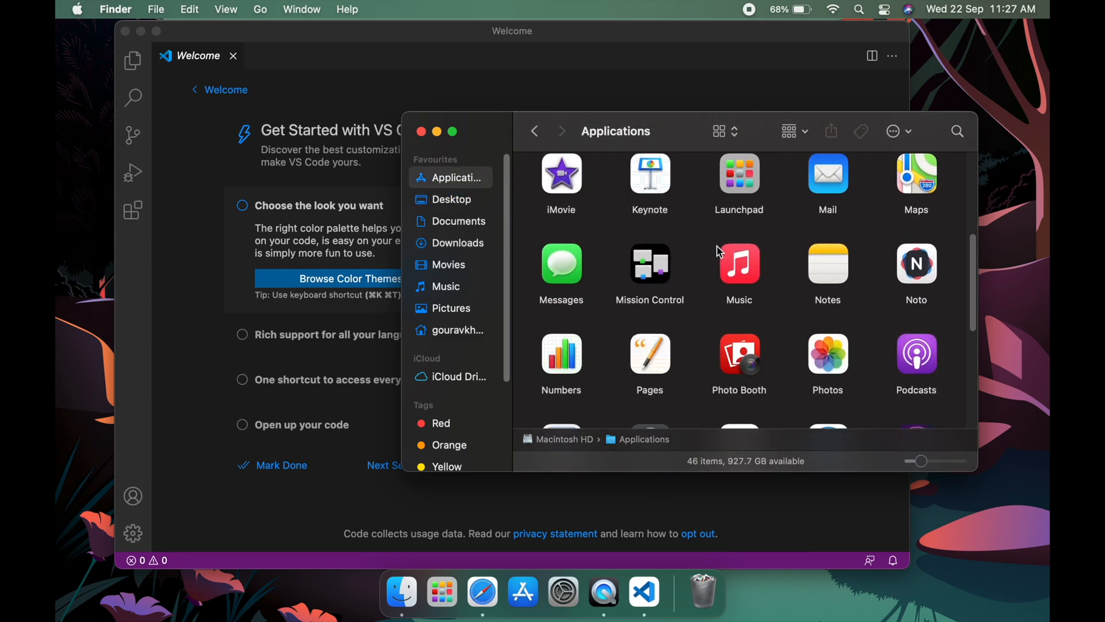
scroll(down, 3)
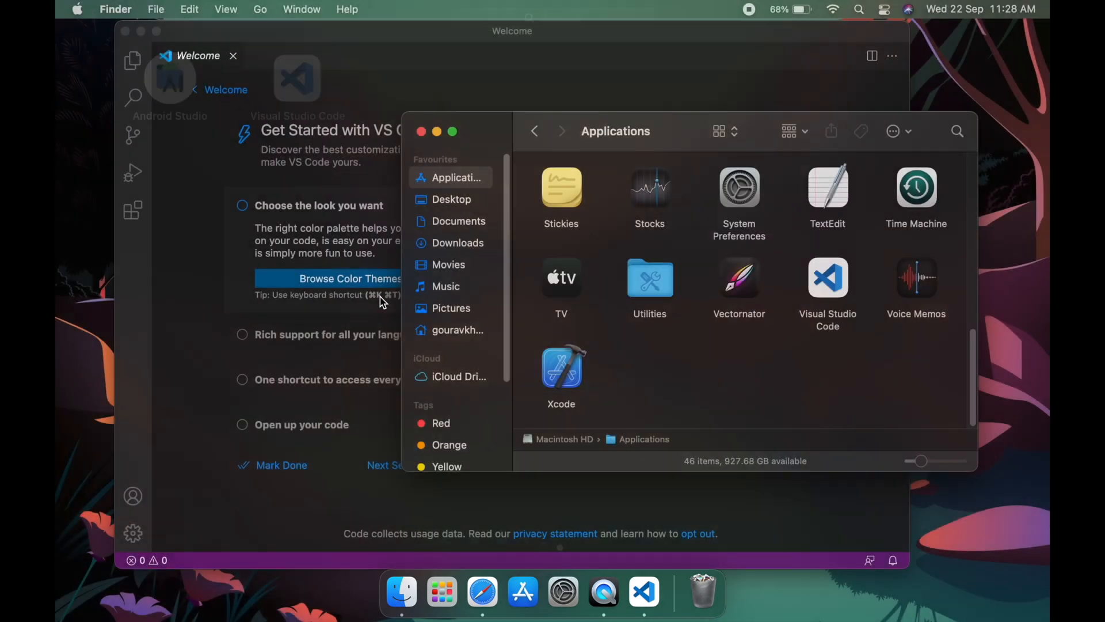
click(644, 592)
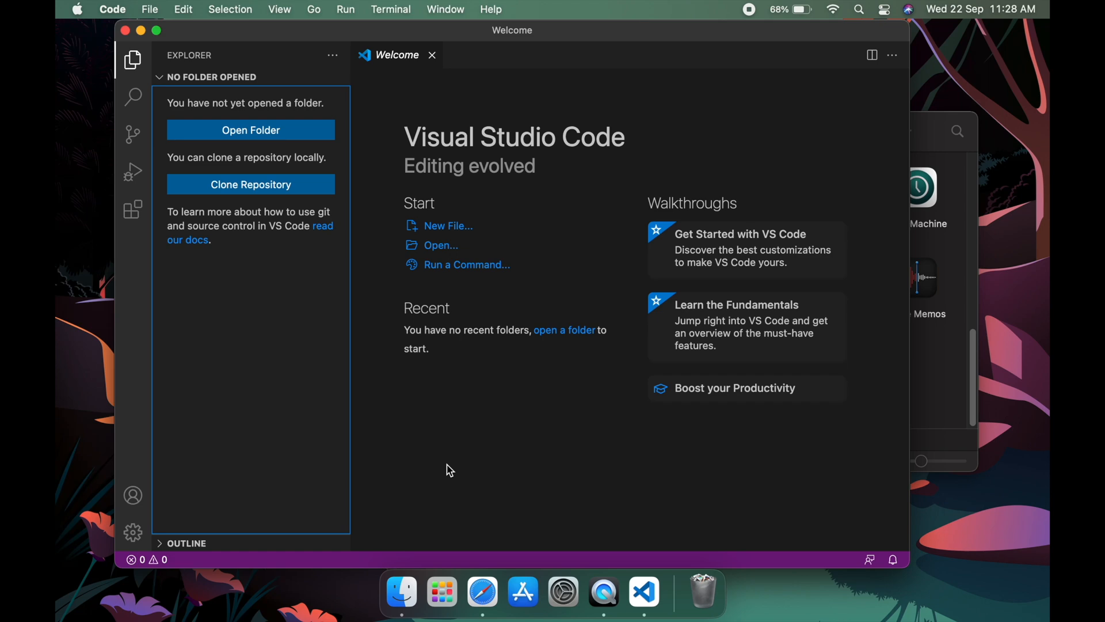